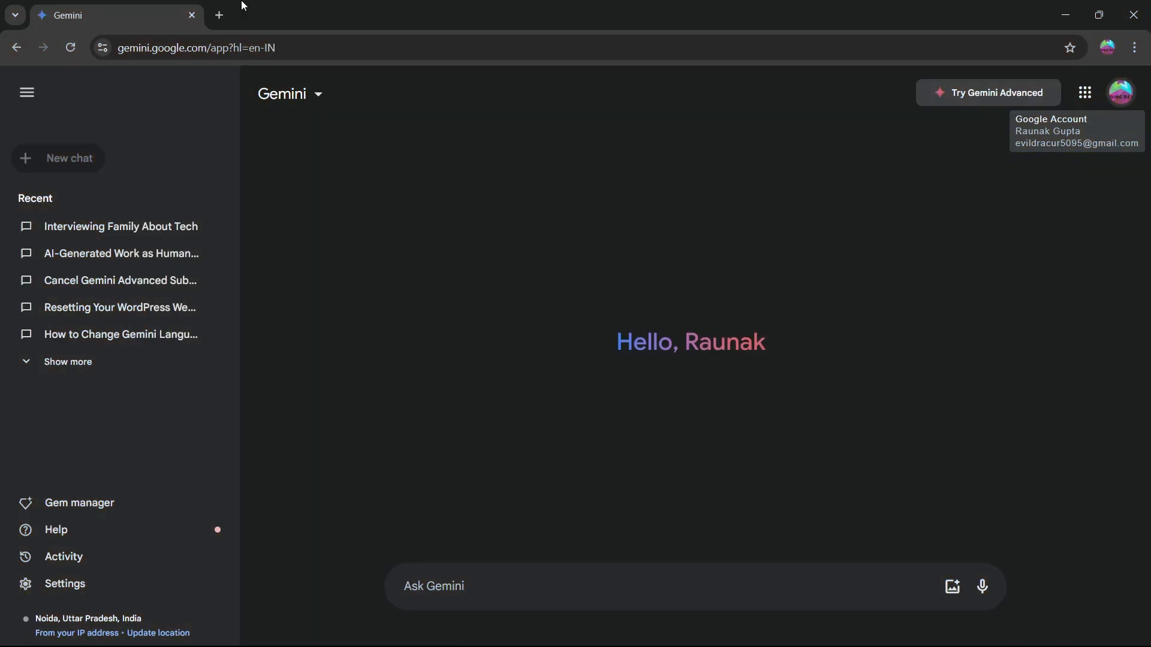
Step: Open a new tab and rerun the Google search for 'gemini'
{"action": "left_click", "coordinate": [219, 15]}
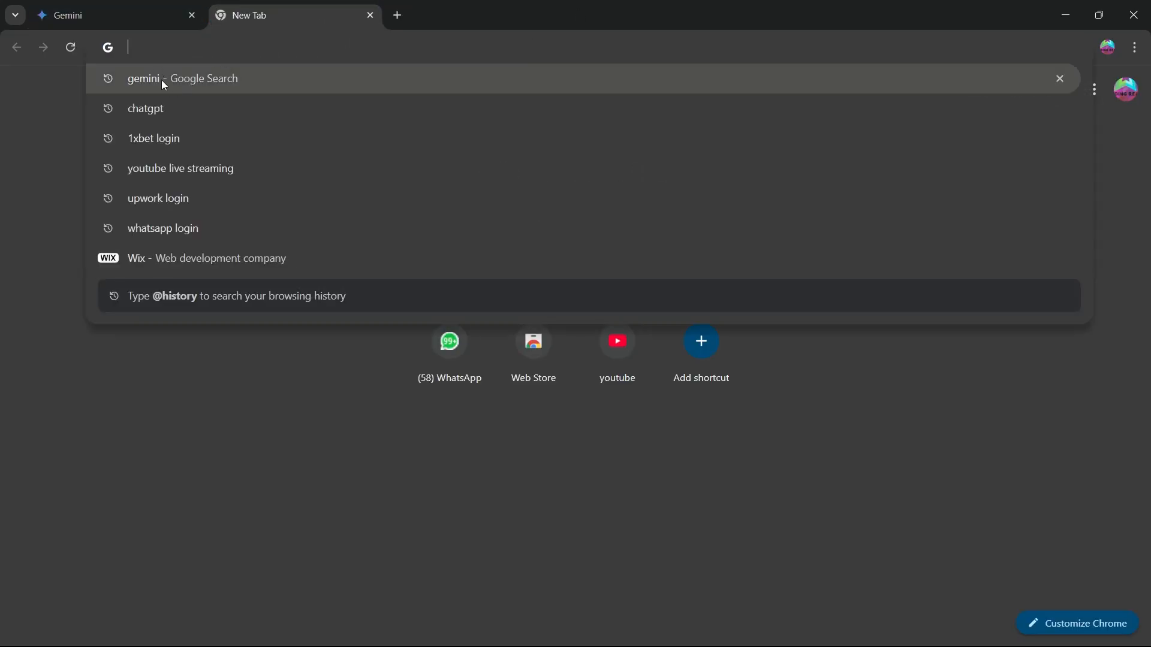
{"action": "left_click", "coordinate": [163, 78]}
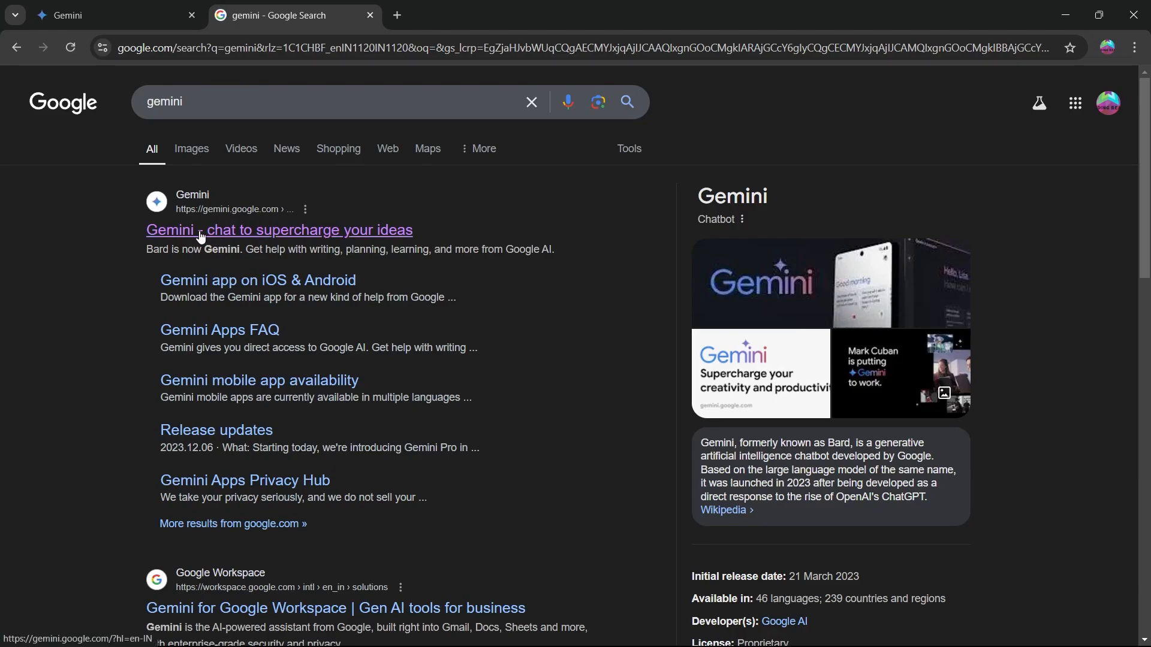
{"action": "mouse_move", "coordinate": [235, 234]}
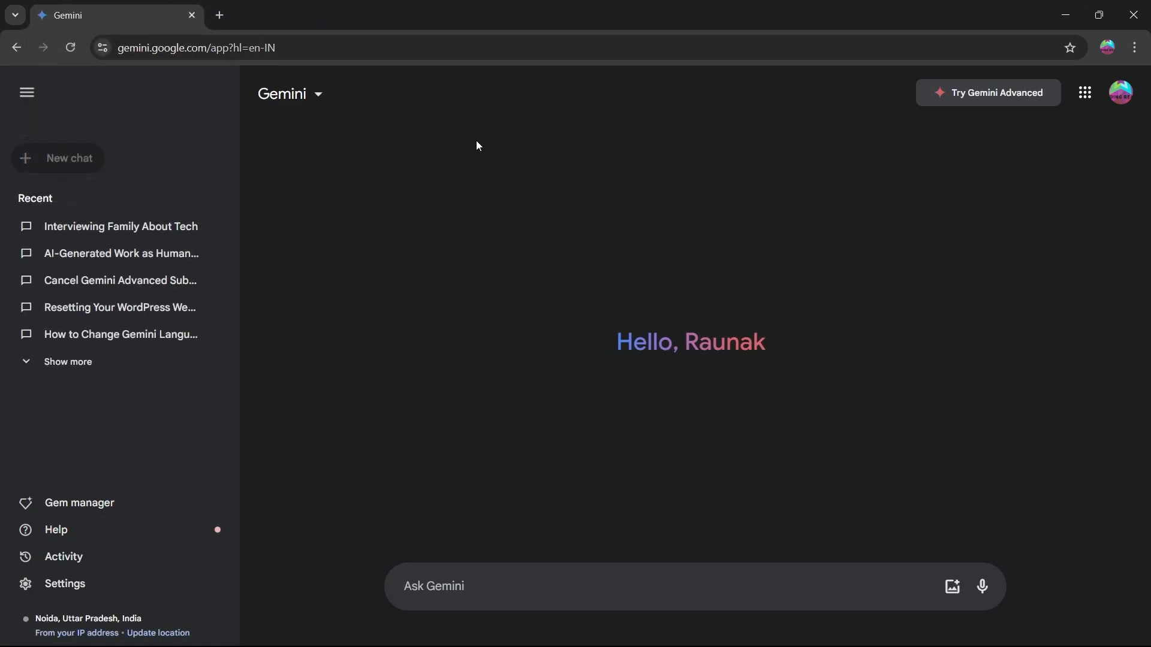
{"action": "mouse_move", "coordinate": [1075, 134]}
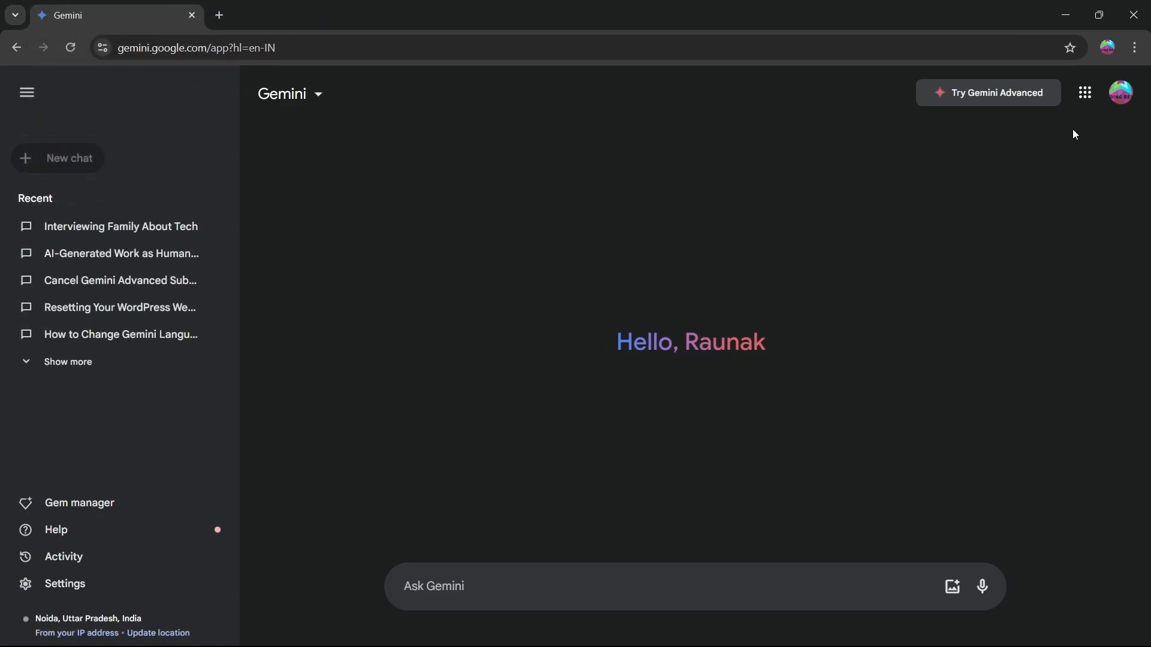
{"action": "mouse_move", "coordinate": [836, 232]}
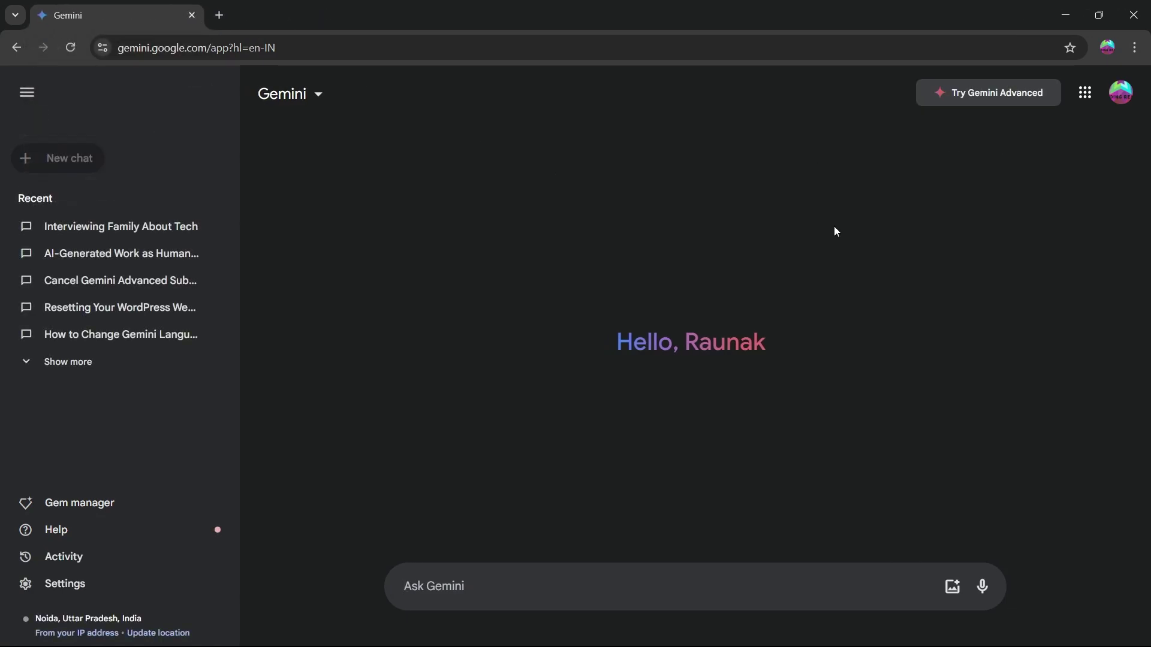
{"action": "mouse_move", "coordinate": [1135, 48]}
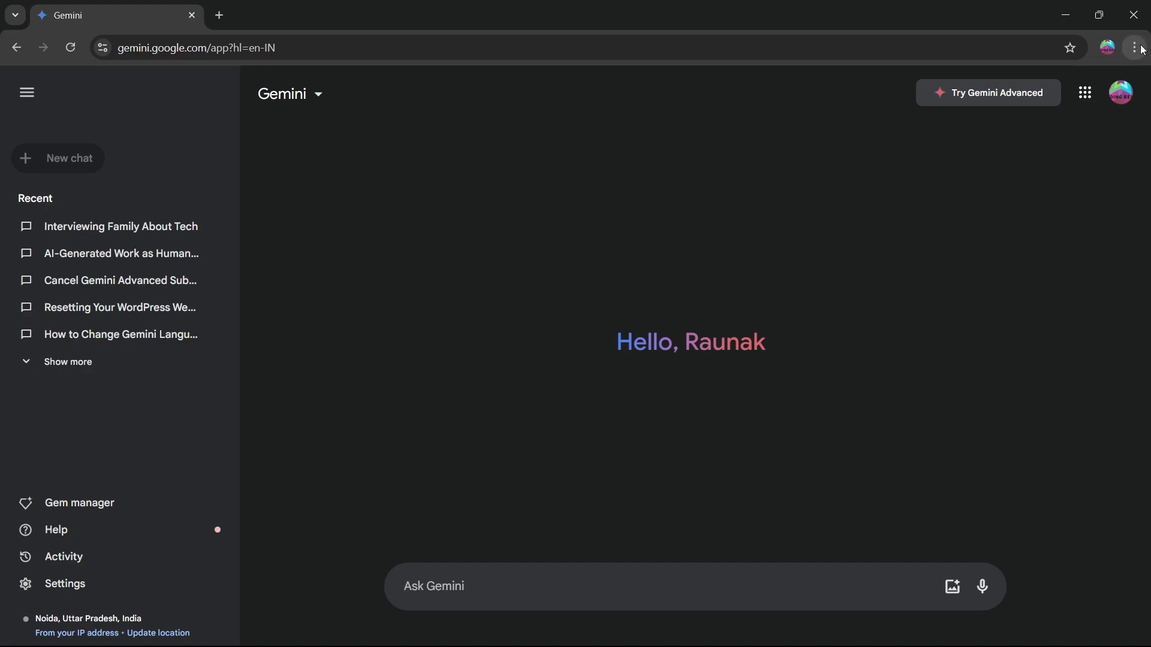
Step: Open Chrome's three-dot main menu over the Gemini start page
{"action": "left_click", "coordinate": [1135, 47]}
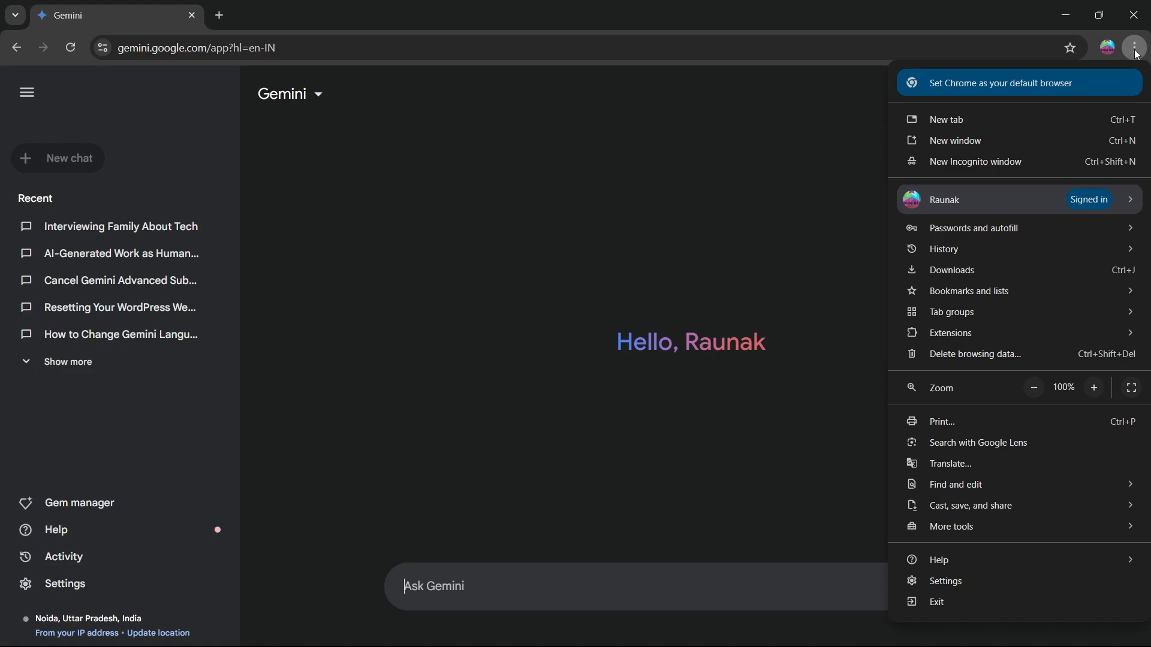
{"action": "mouse_move", "coordinate": [1027, 66]}
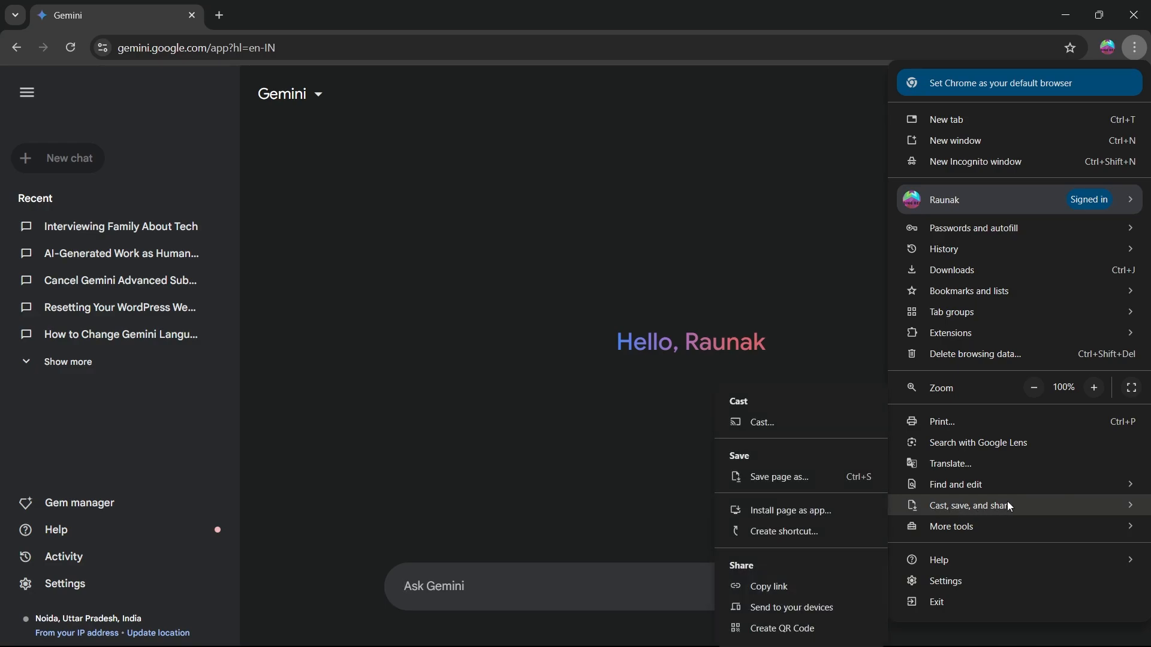
{"action": "mouse_move", "coordinate": [779, 426]}
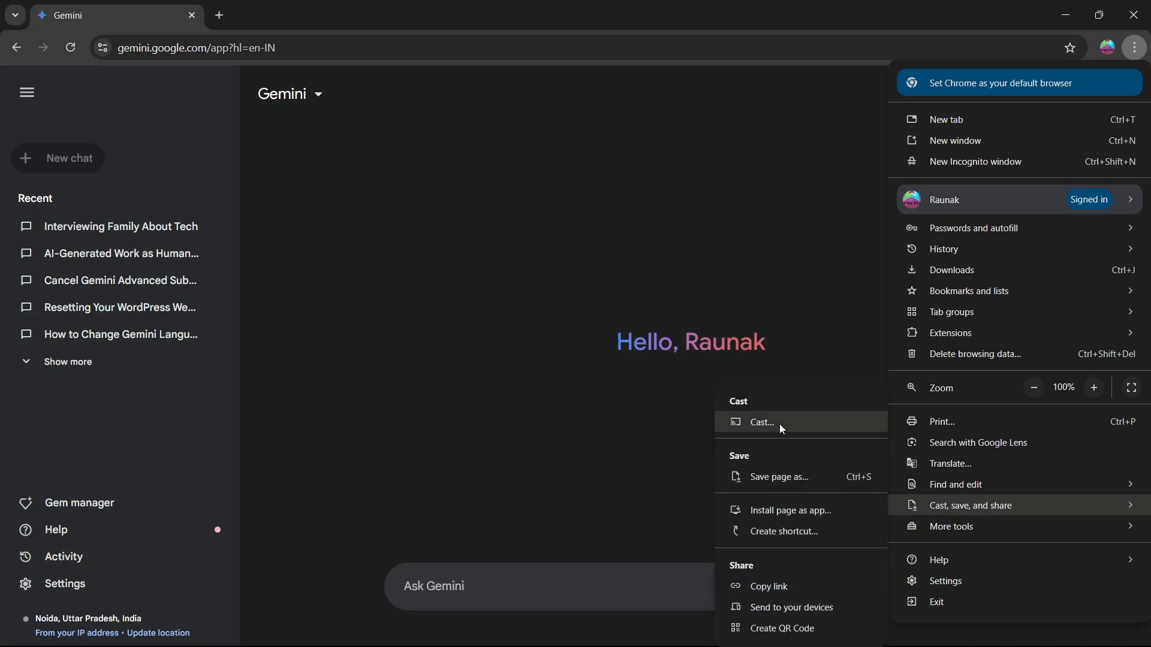
{"action": "mouse_move", "coordinate": [803, 518]}
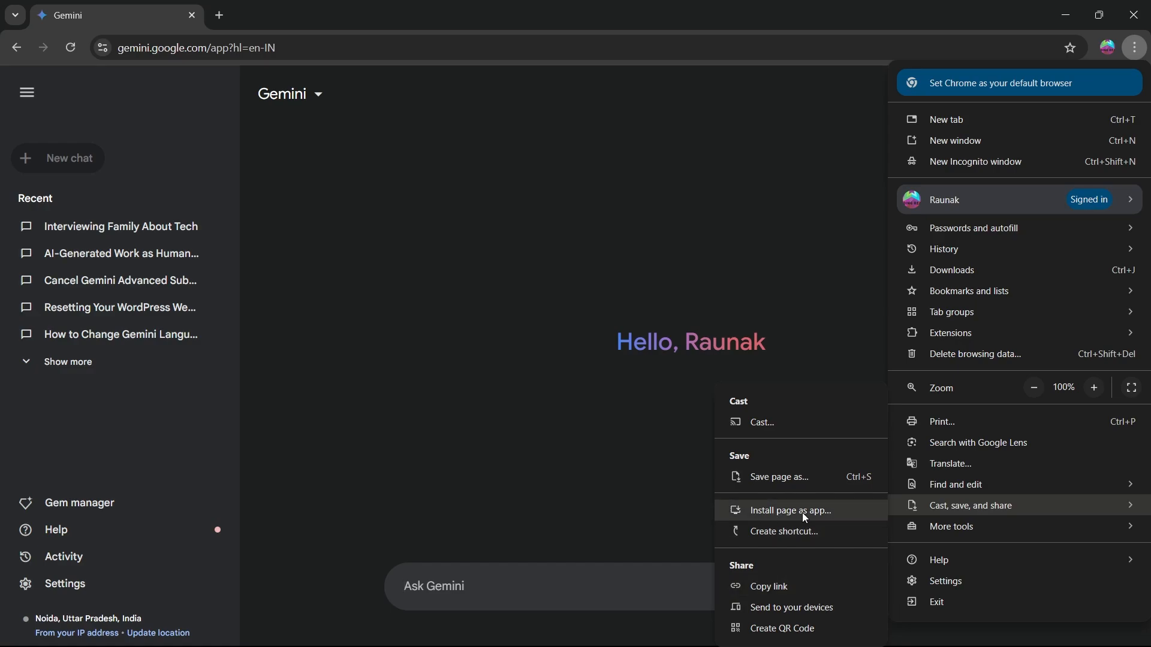
{"action": "mouse_move", "coordinate": [809, 518]}
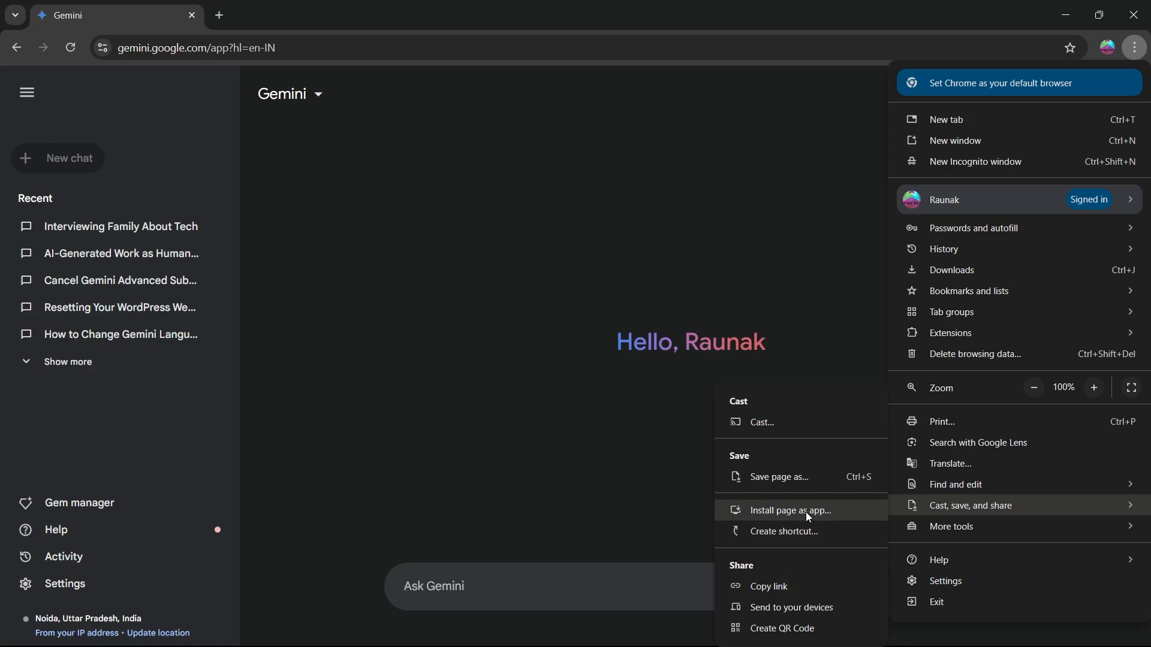
{"action": "mouse_move", "coordinate": [770, 514]}
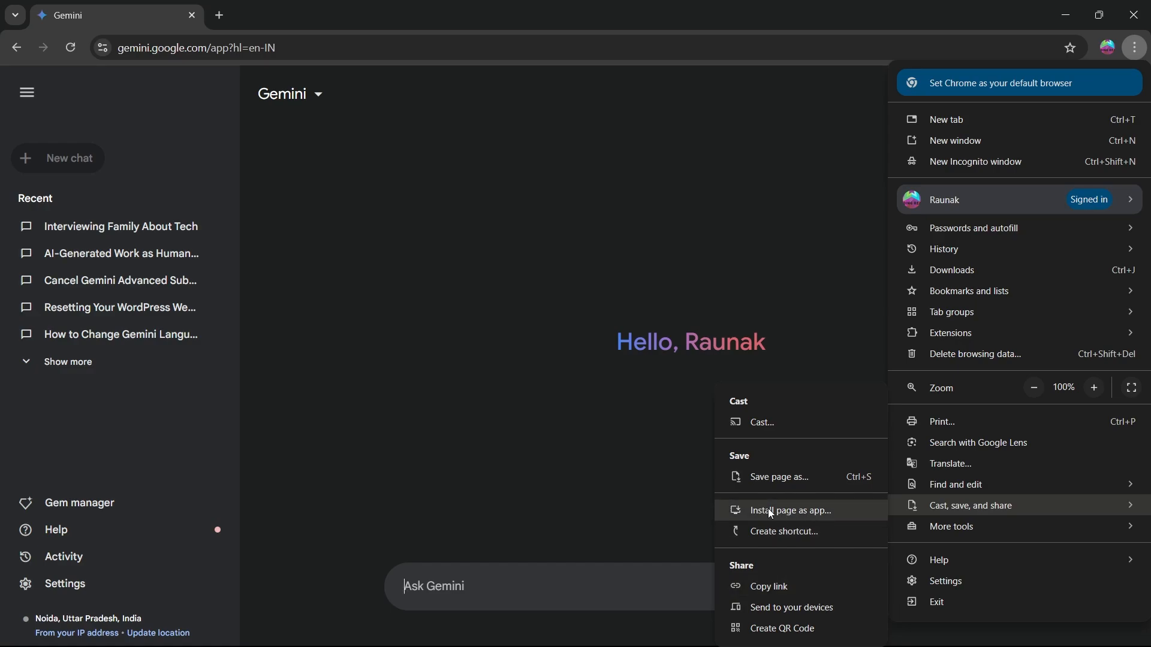
Step: Install the Gemini page as an app, then close its new app window
{"action": "left_click", "coordinate": [790, 510]}
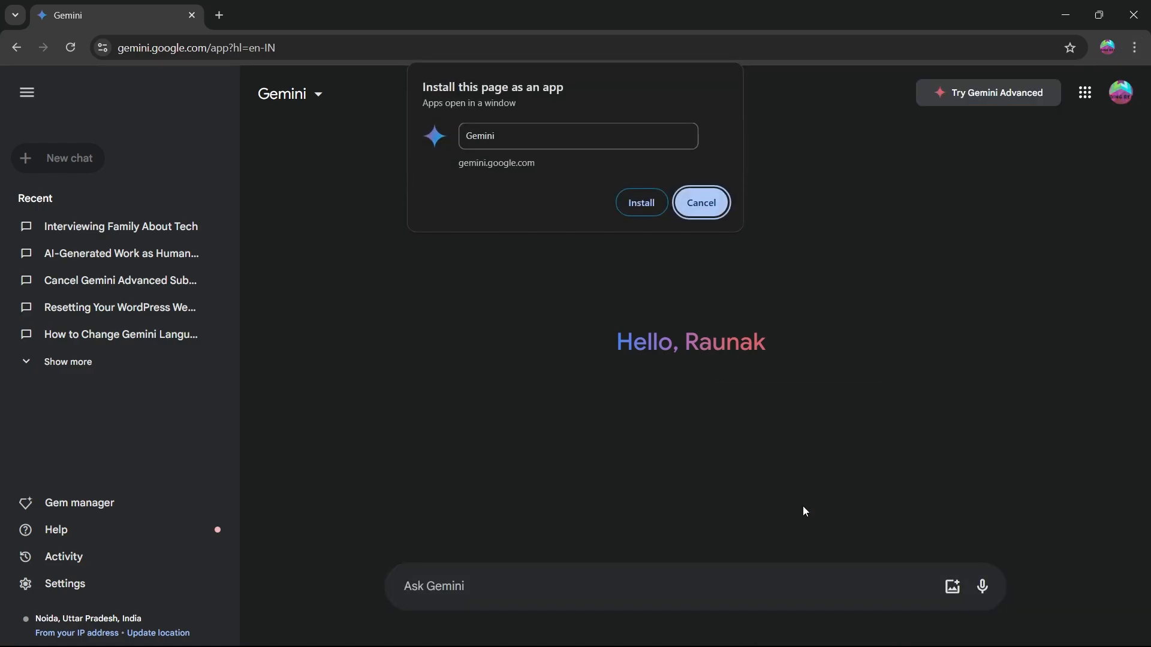
{"action": "mouse_move", "coordinate": [918, 26]}
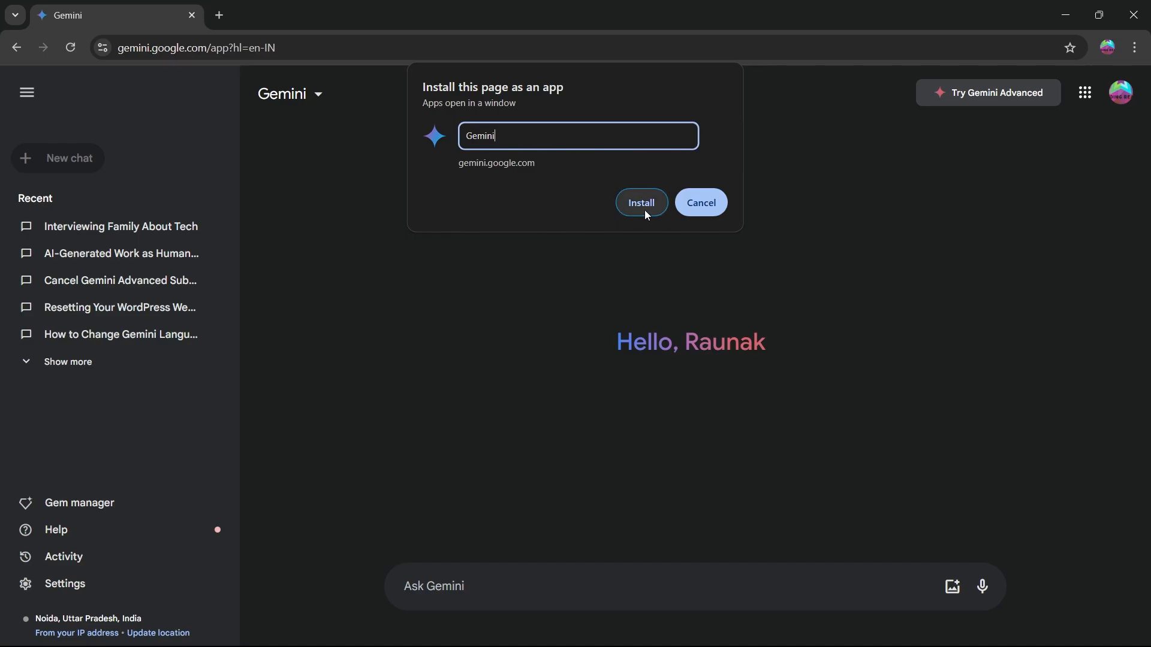
{"action": "left_click", "coordinate": [641, 202]}
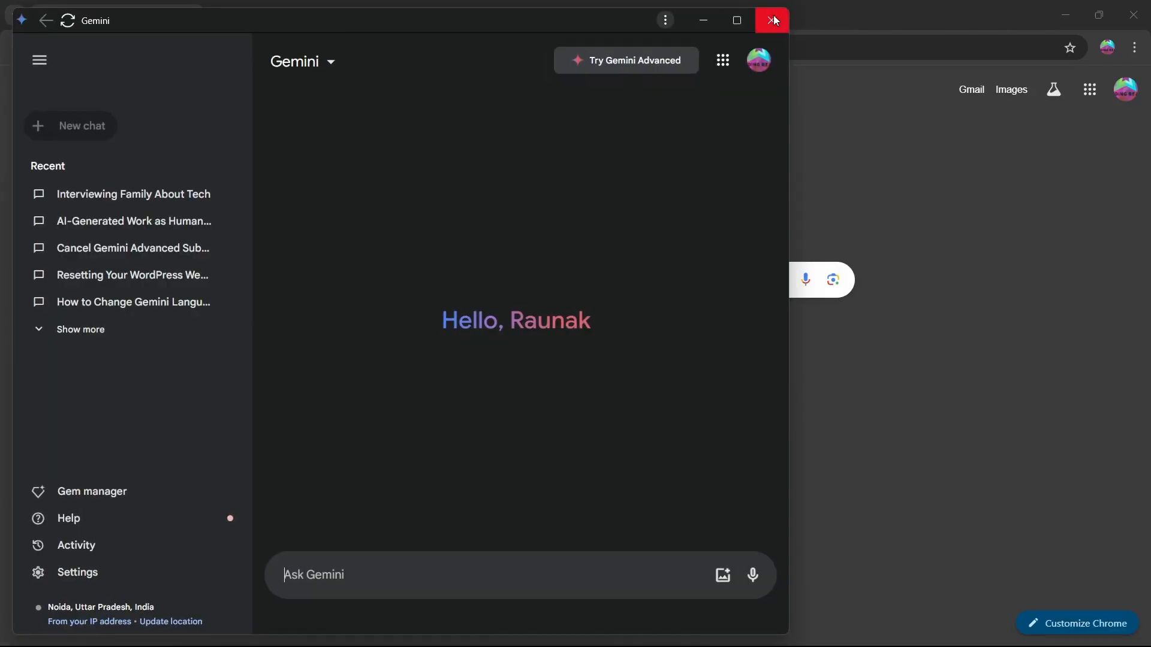
{"action": "mouse_move", "coordinate": [770, 20]}
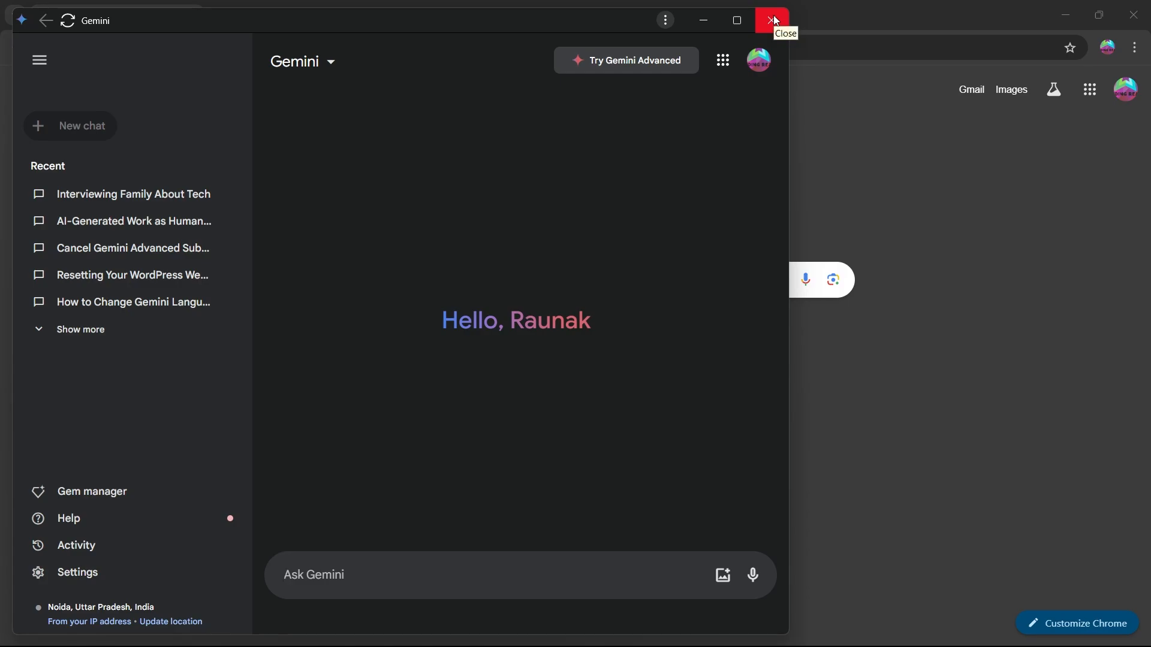
{"action": "left_click", "coordinate": [769, 19]}
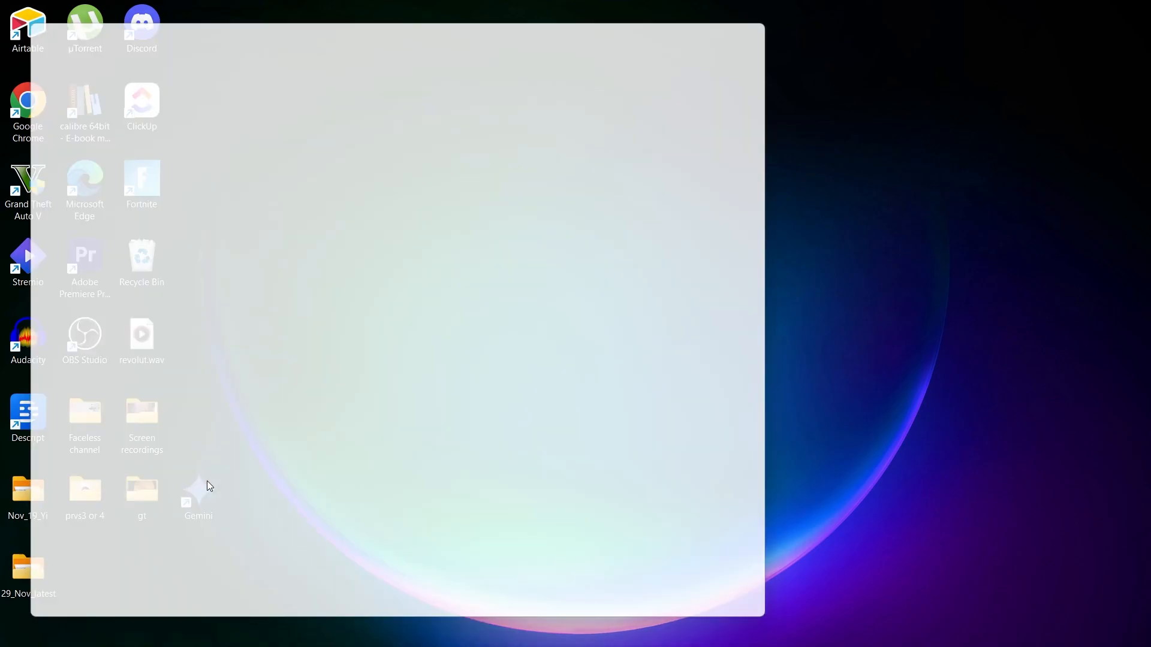
Step: Launch Gemini from its desktop shortcut
{"action": "double_click", "coordinate": [198, 488]}
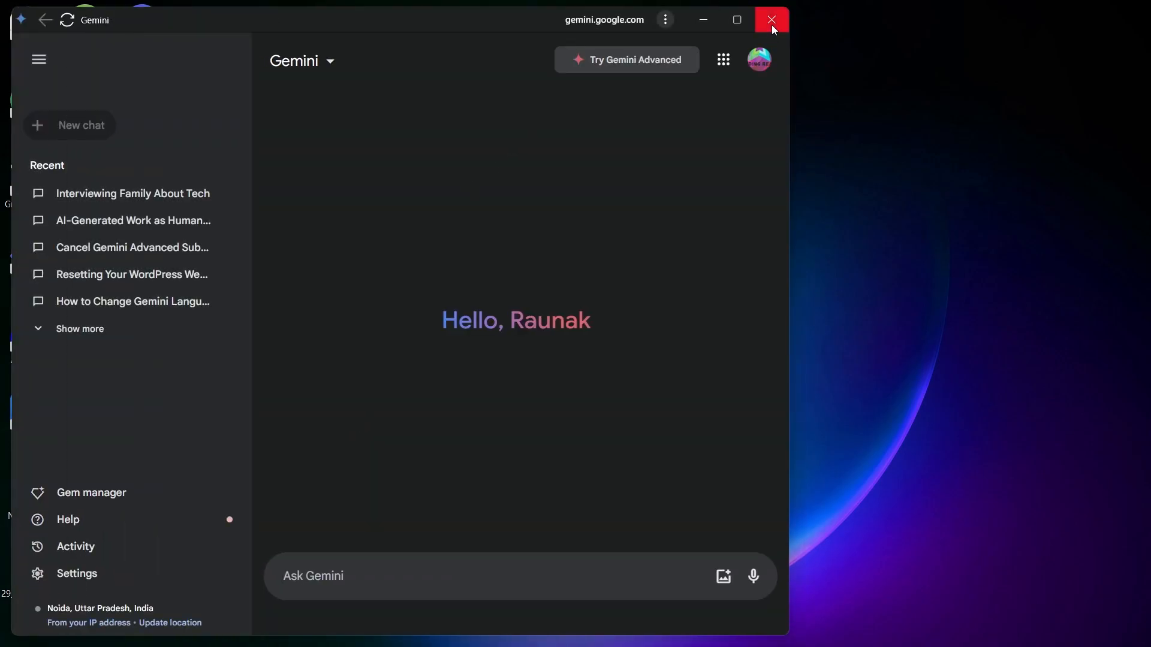
{"action": "mouse_move", "coordinate": [772, 20]}
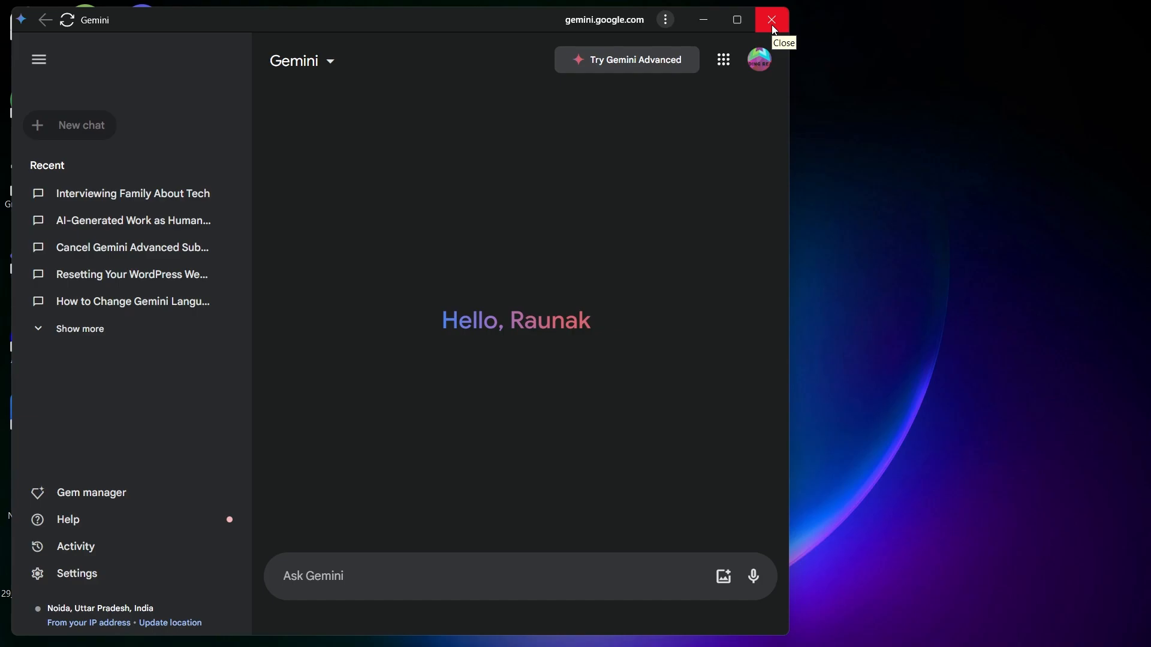
Step: Close the standalone Gemini app window
{"action": "left_click", "coordinate": [771, 20]}
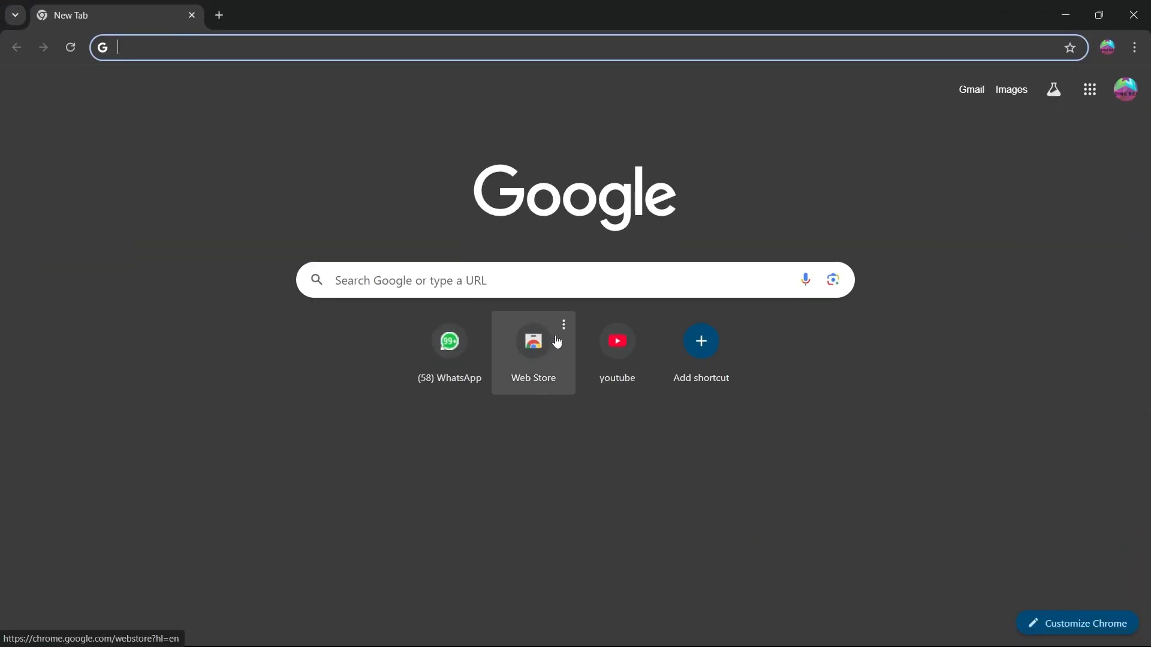
{"action": "mouse_move", "coordinate": [803, 322]}
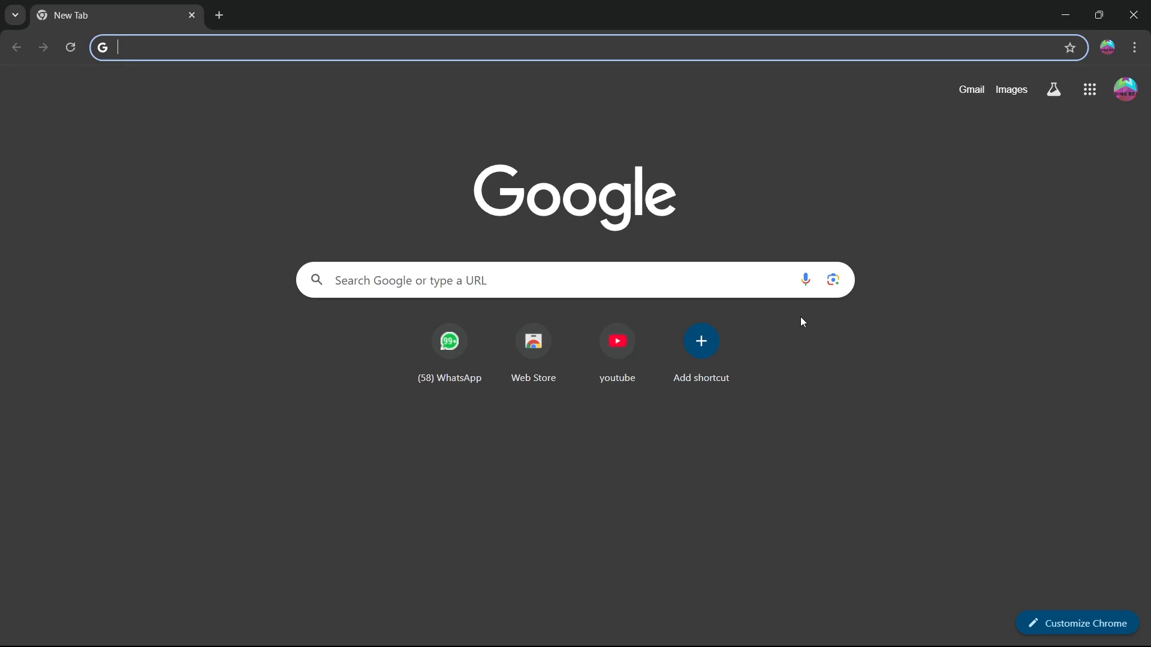